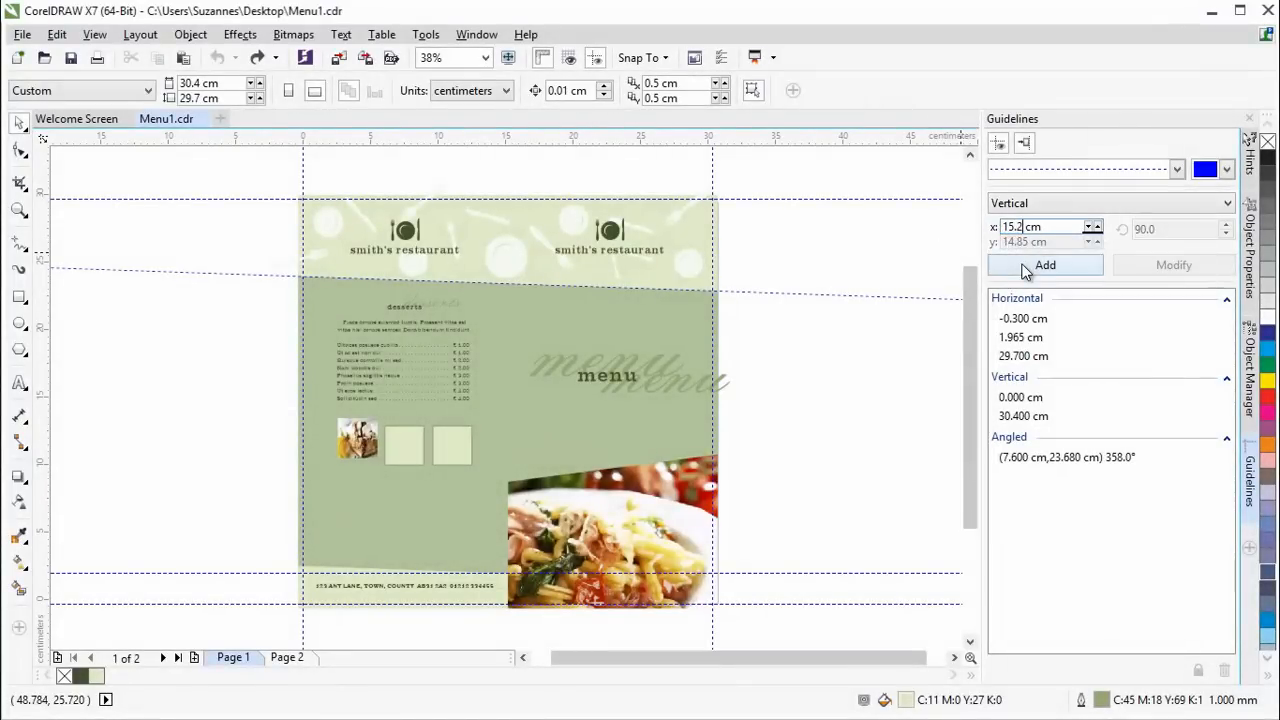
- Add a vertical guideline at 15.2 cm down the centre of the menu spread
left_click(1044, 264)
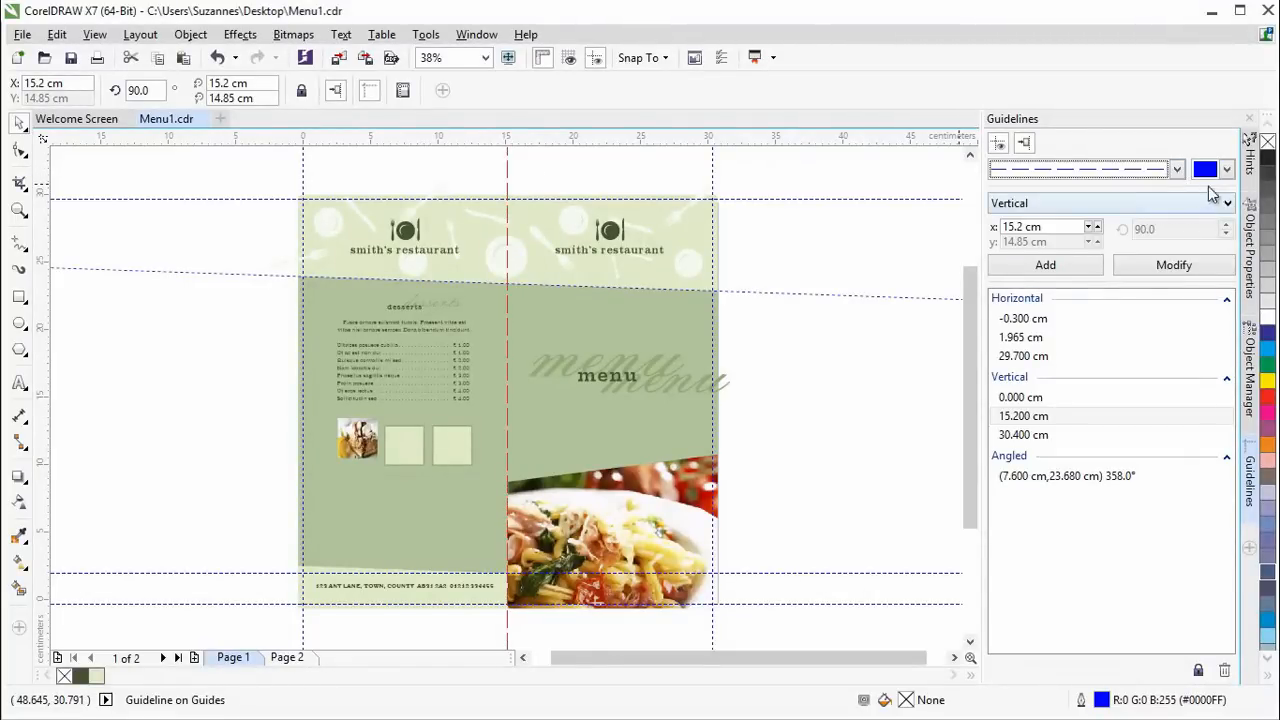
left_click(1226, 168)
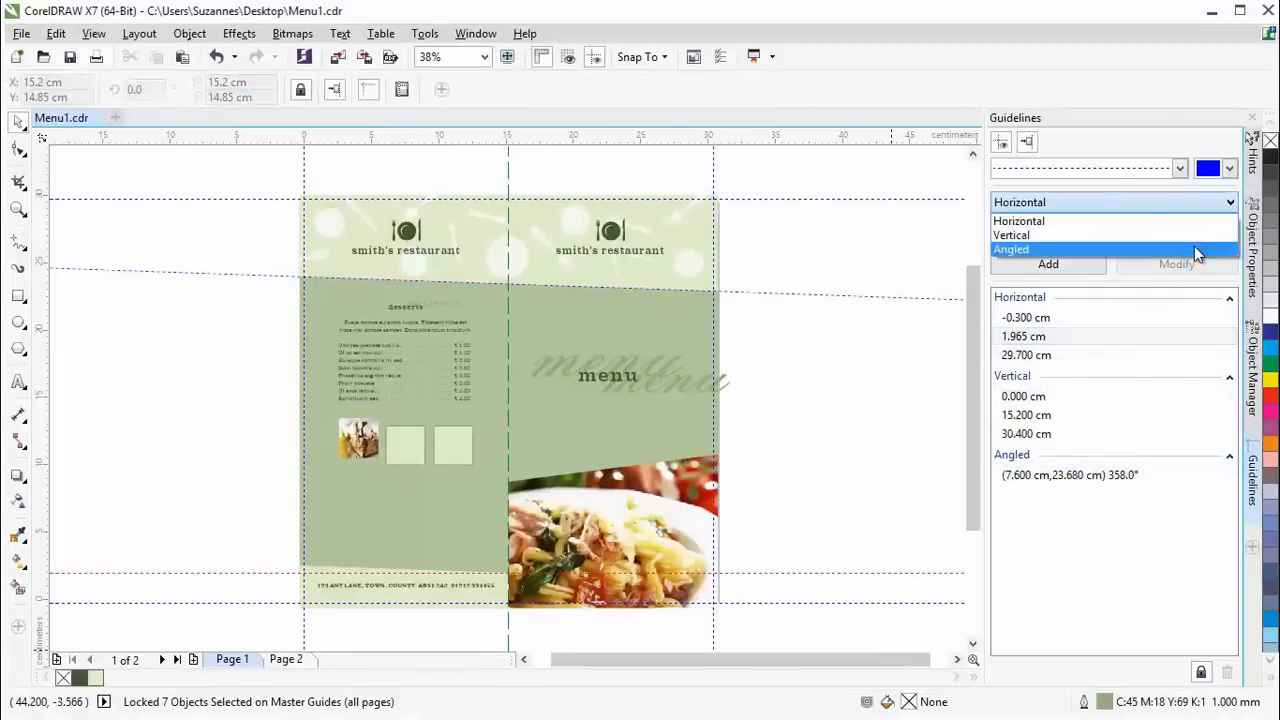
- Switch the guideline type to Angled at 15.2 cm, 1.965 cm and focus its rotation angle
left_click(1012, 248)
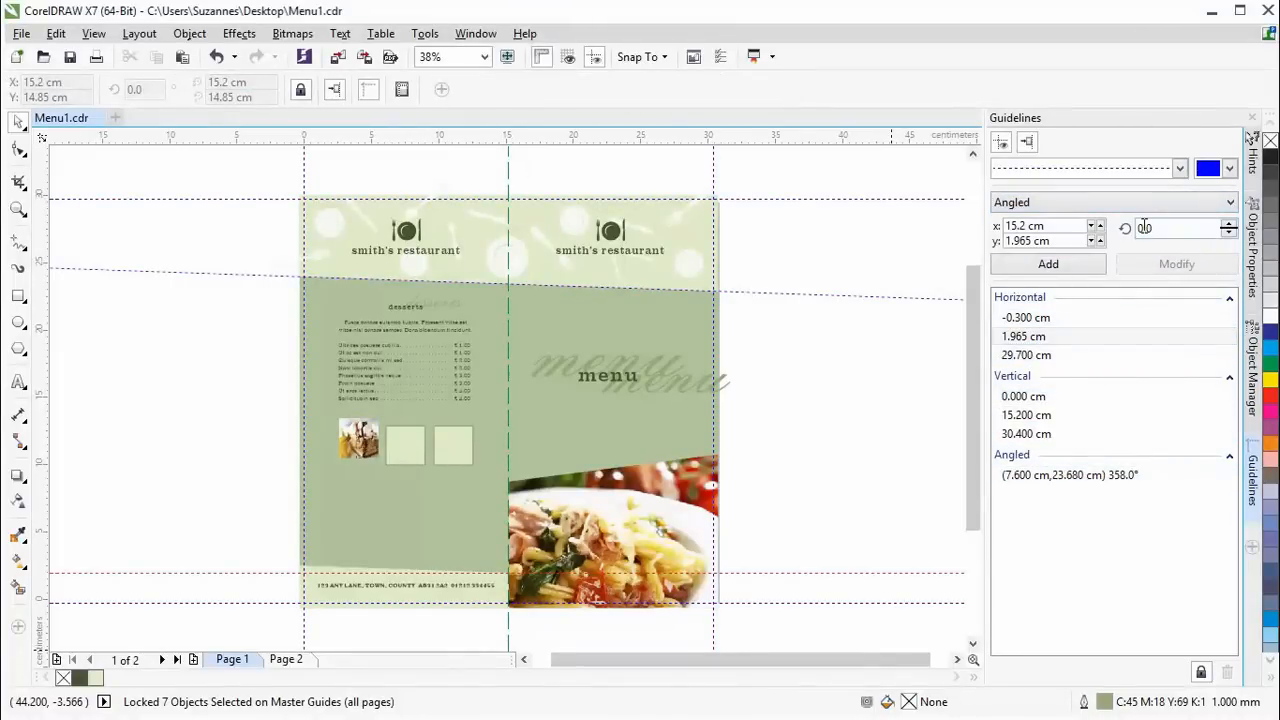
mouse_move(1144, 228)
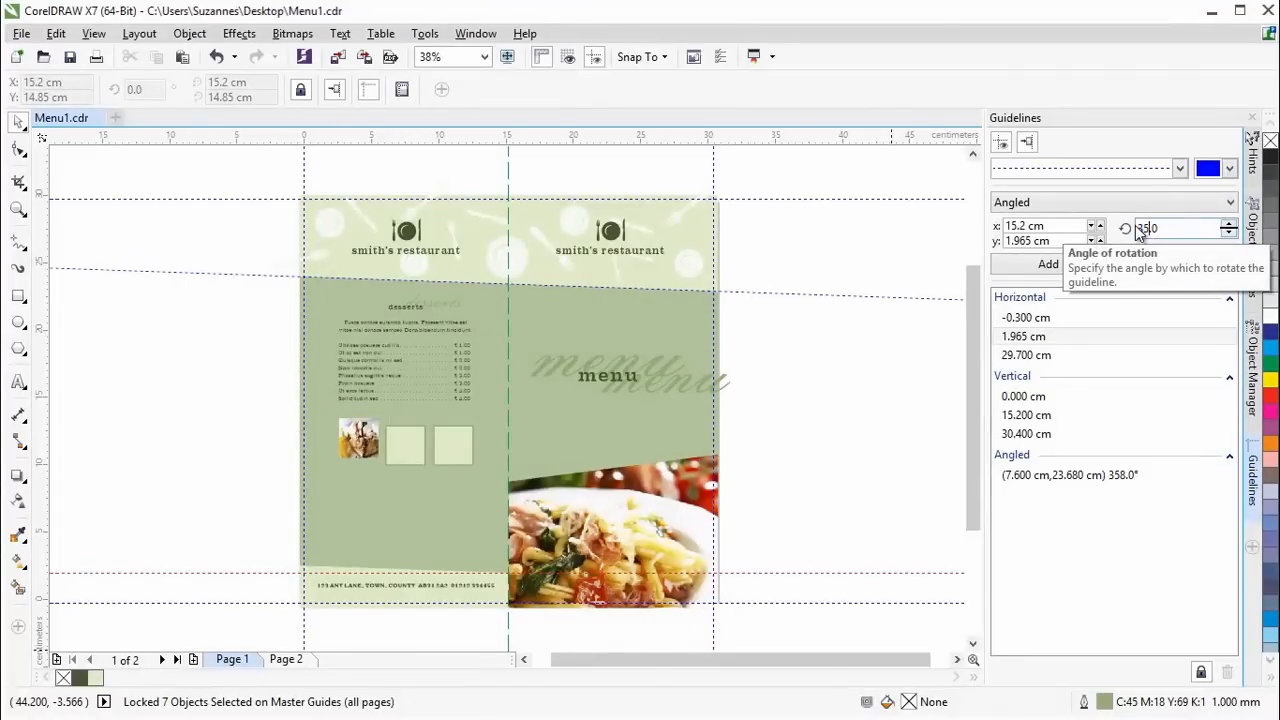
left_click(1048, 264)
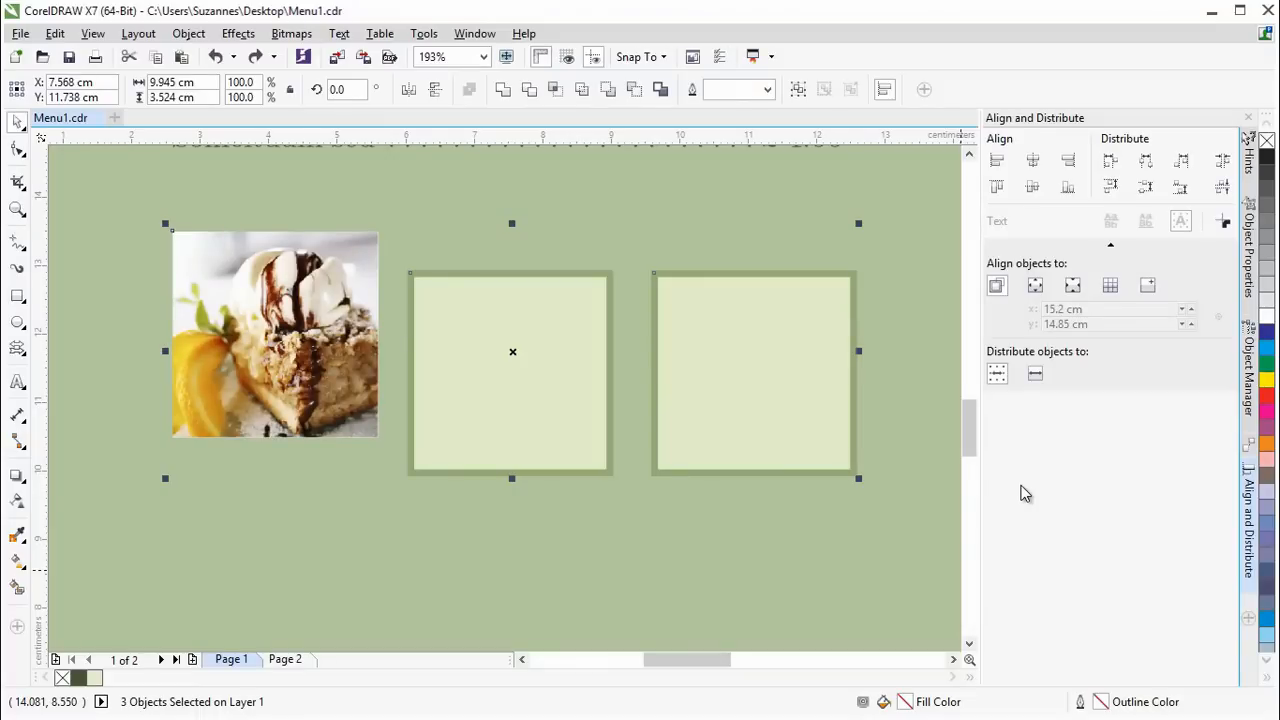
mouse_move(1030, 412)
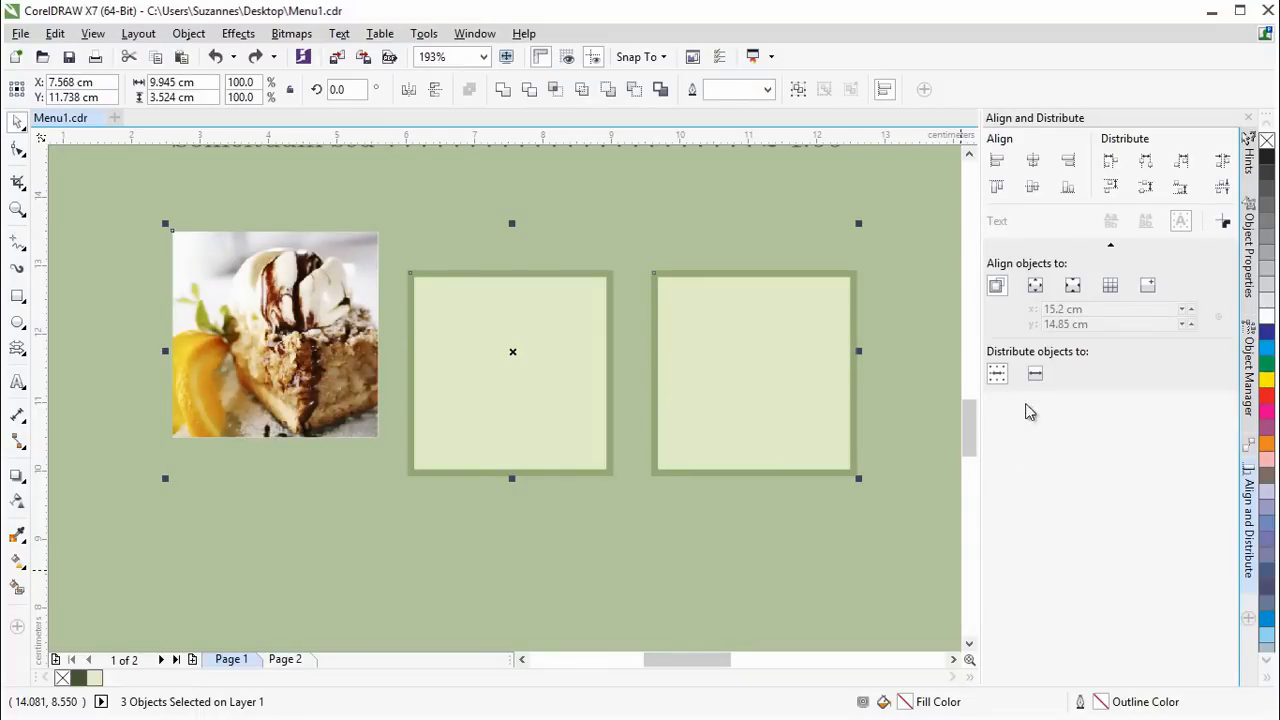
mouse_move(1032, 444)
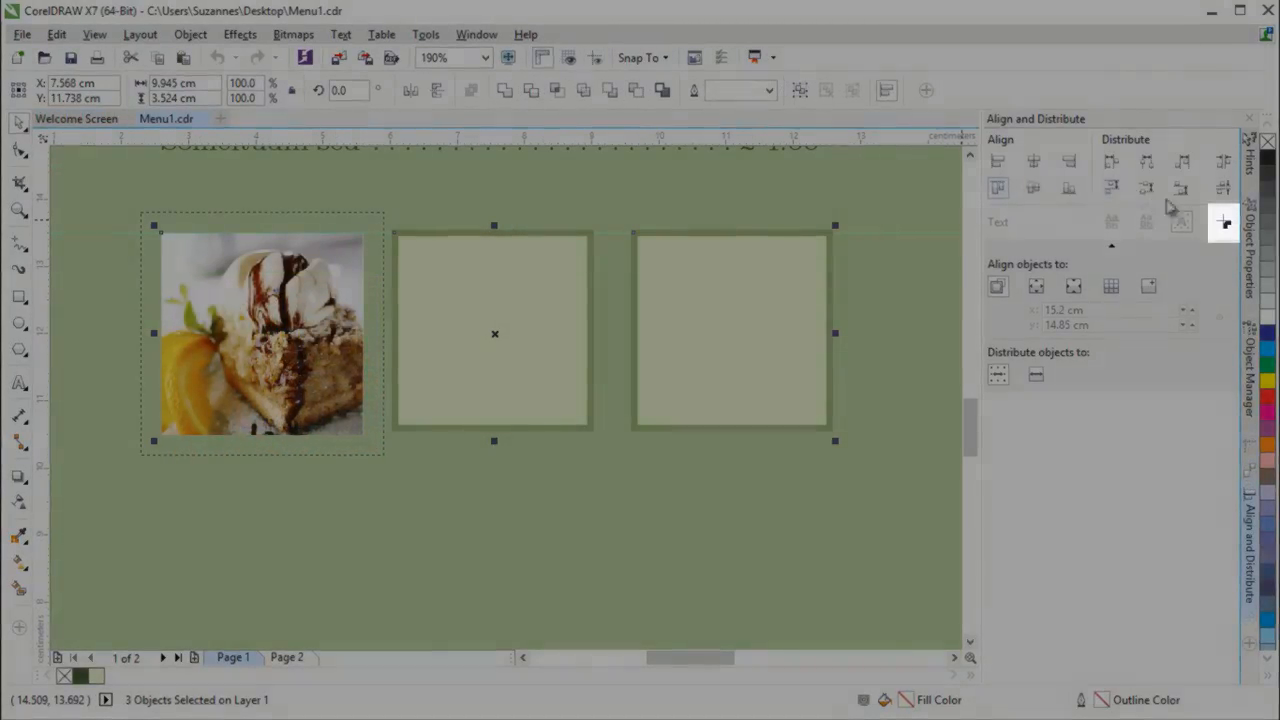
mouse_move(1224, 222)
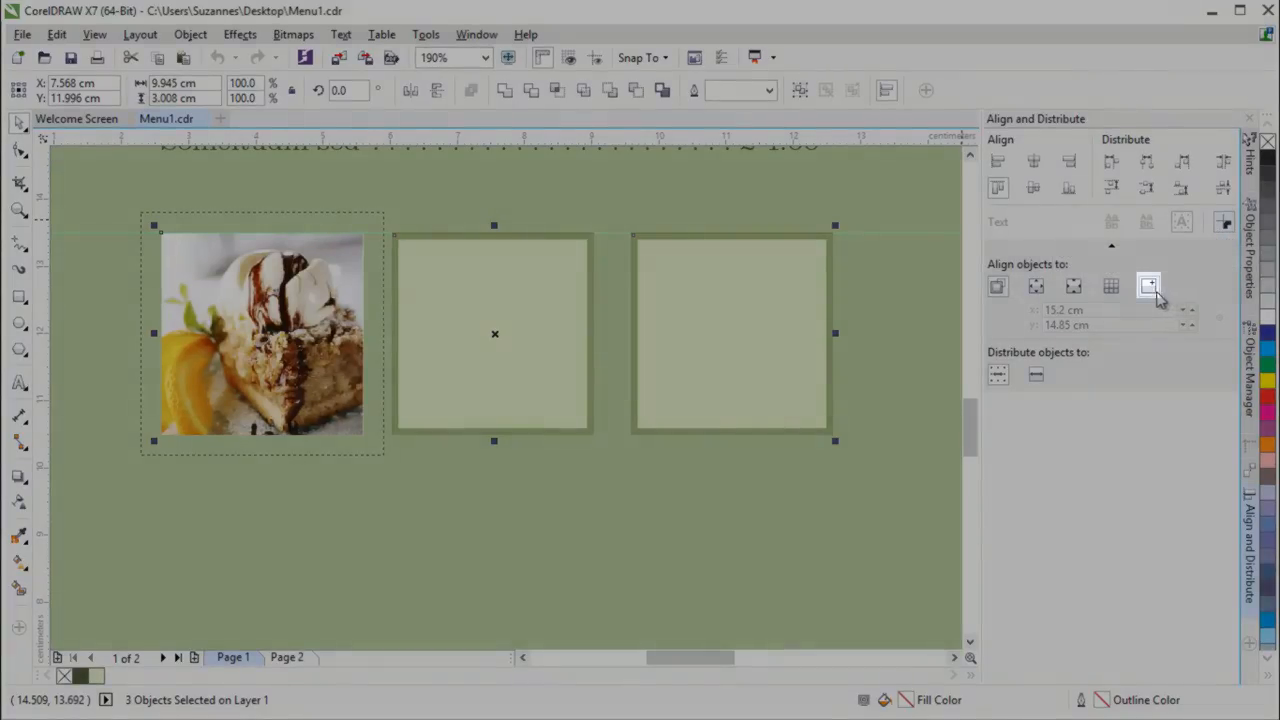
mouse_move(1148, 288)
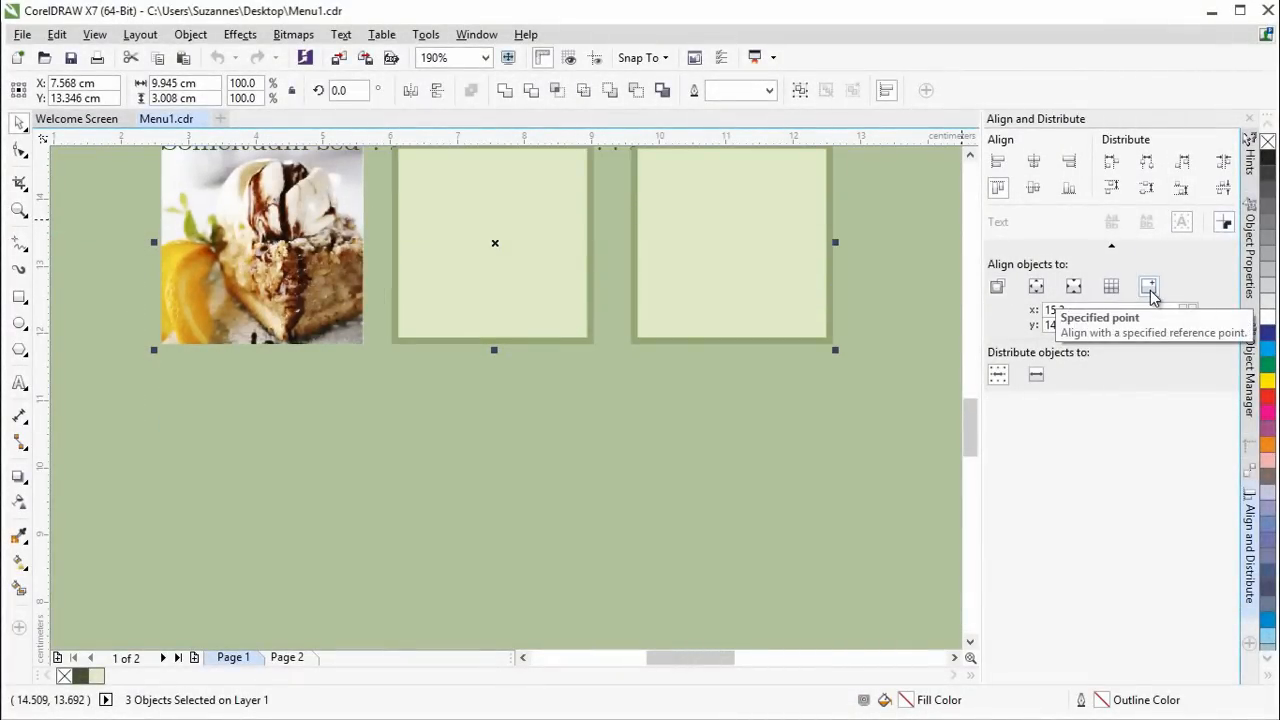
- Align the dessert photo and two frames to a shared top edge via a specified point
left_click(1148, 288)
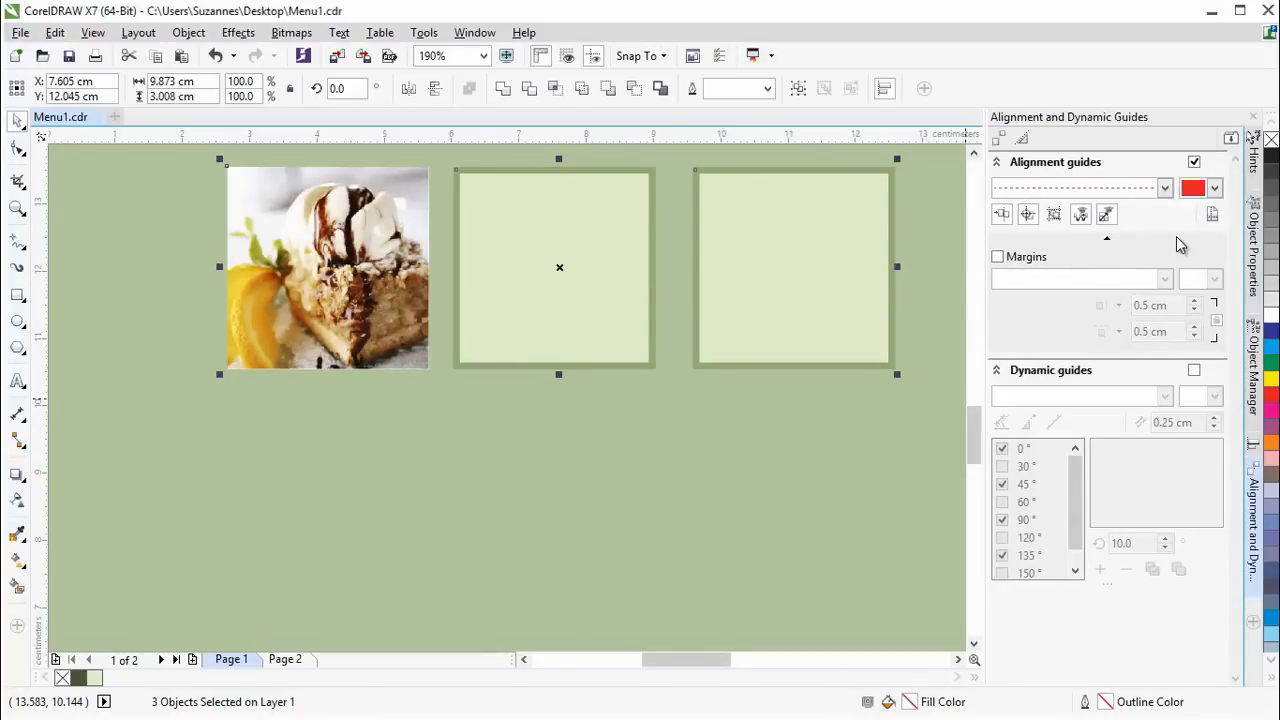
- Show the Alignment and Dynamic Guides docker with alignment guides switched on
left_click(1080, 214)
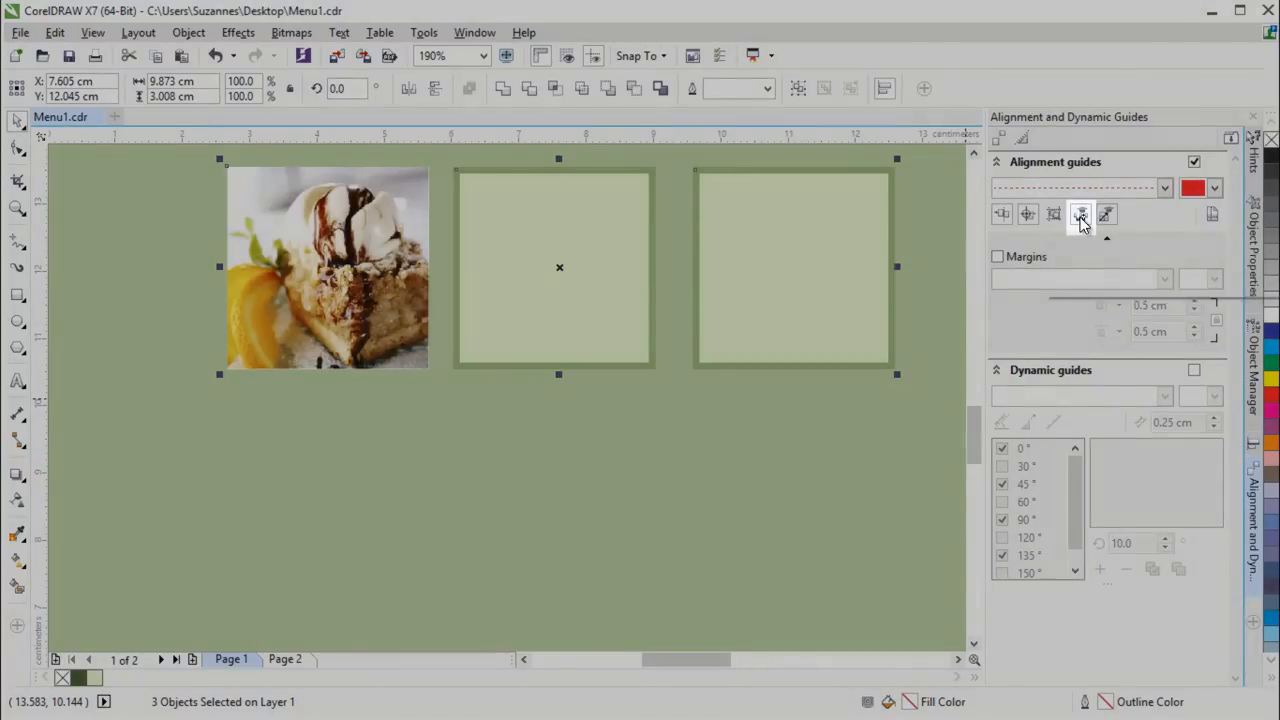
mouse_move(1080, 212)
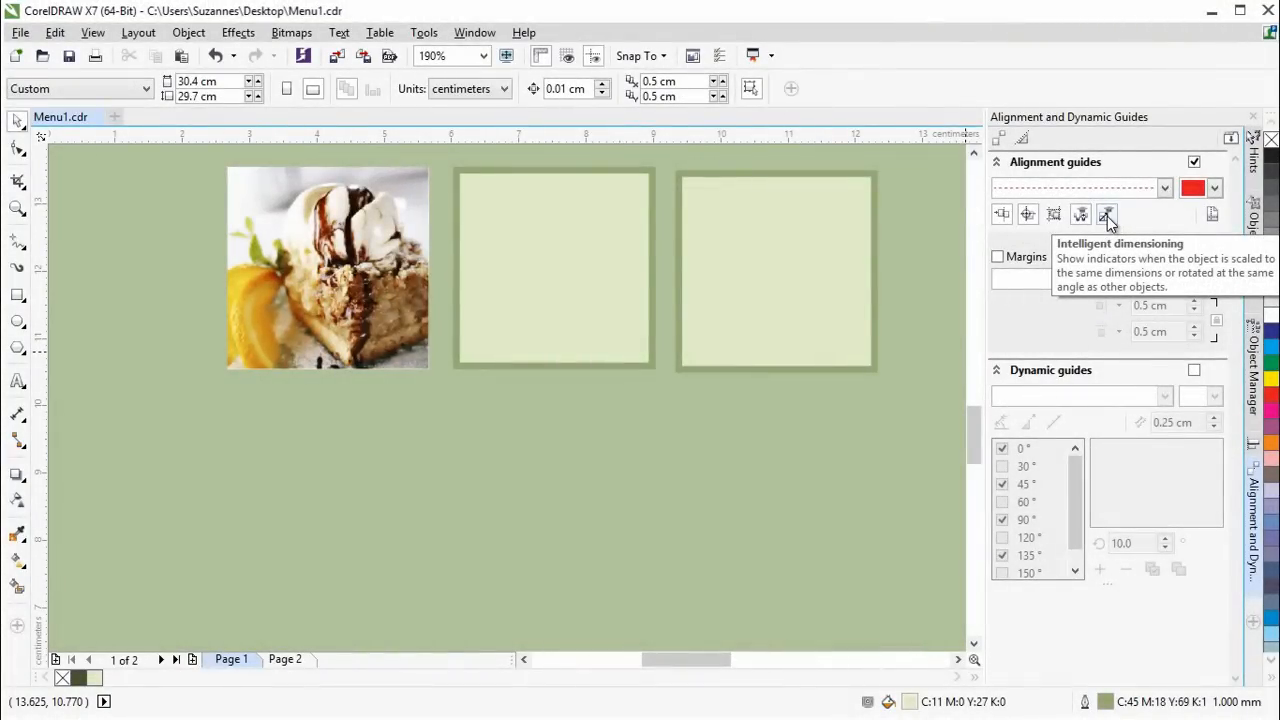
mouse_move(36, 316)
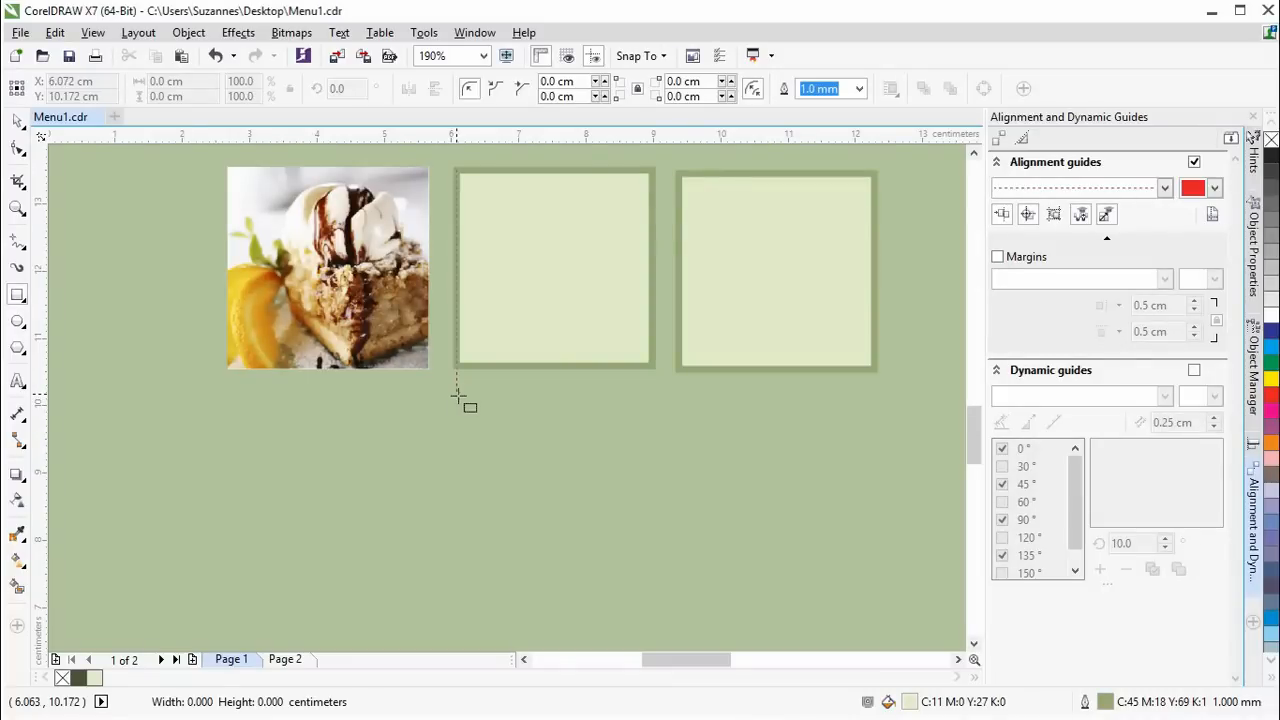
- Draw a new square box below the middle frame and enable 0.5 cm alignment-guide margins
left_click_drag(458, 392, 656, 558)
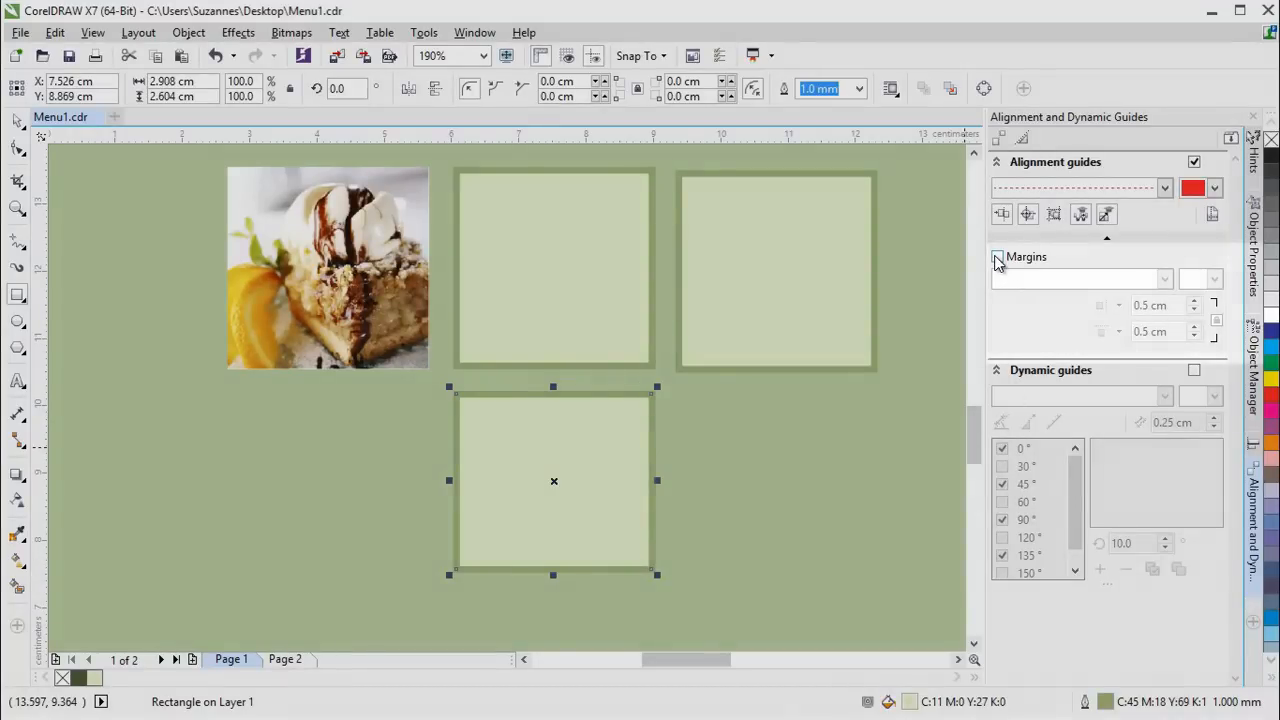
left_click(996, 256)
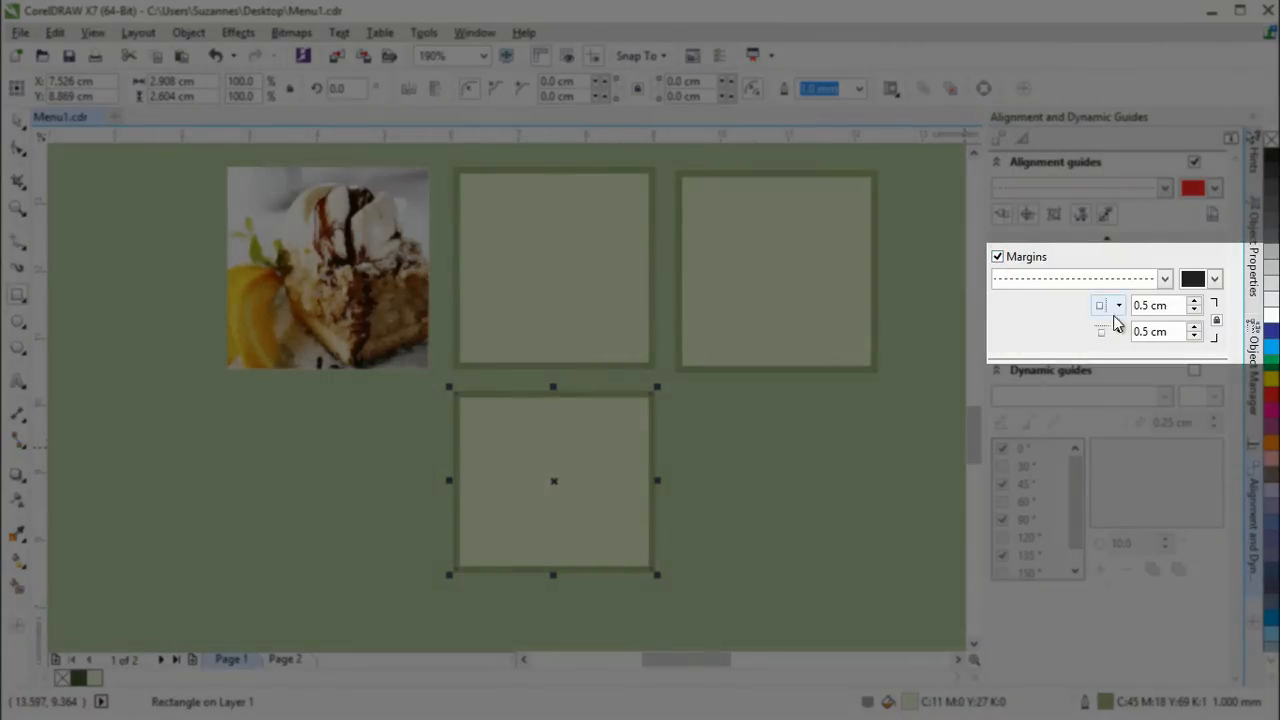
mouse_move(1160, 304)
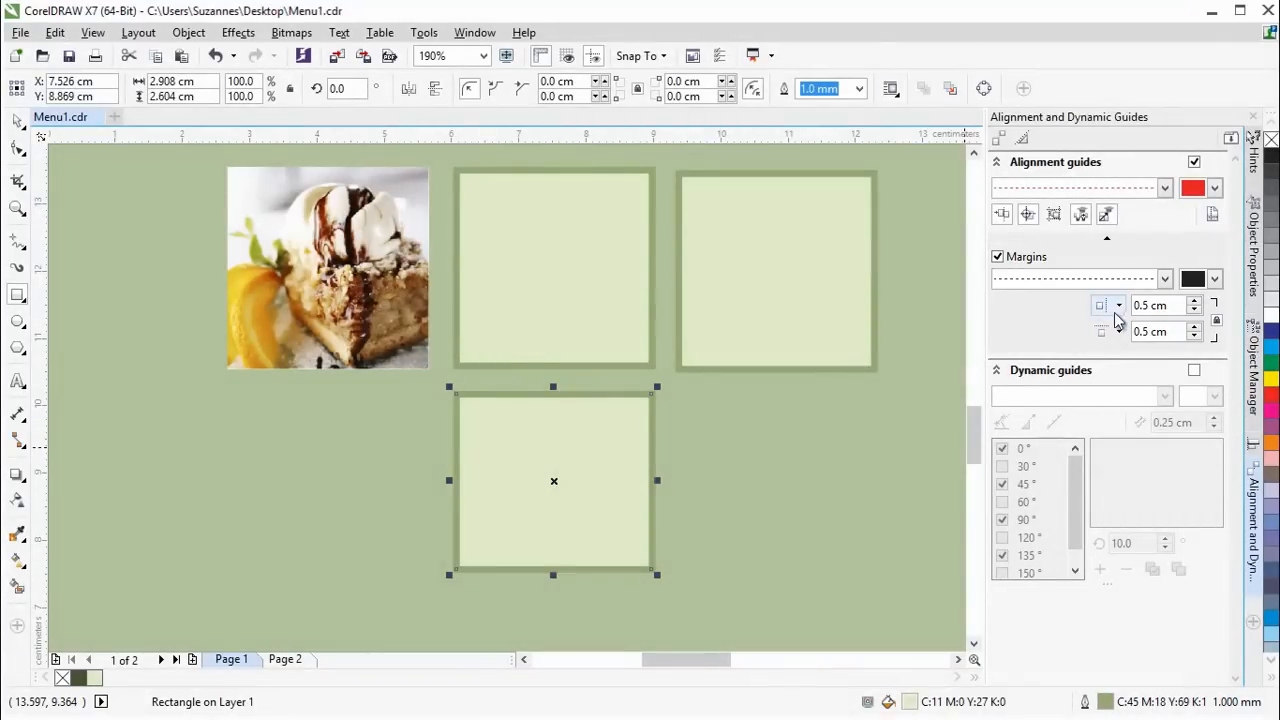
- Review the horizontal and vertical margin type options for the 0.5 cm alignment guides
left_click(1118, 304)
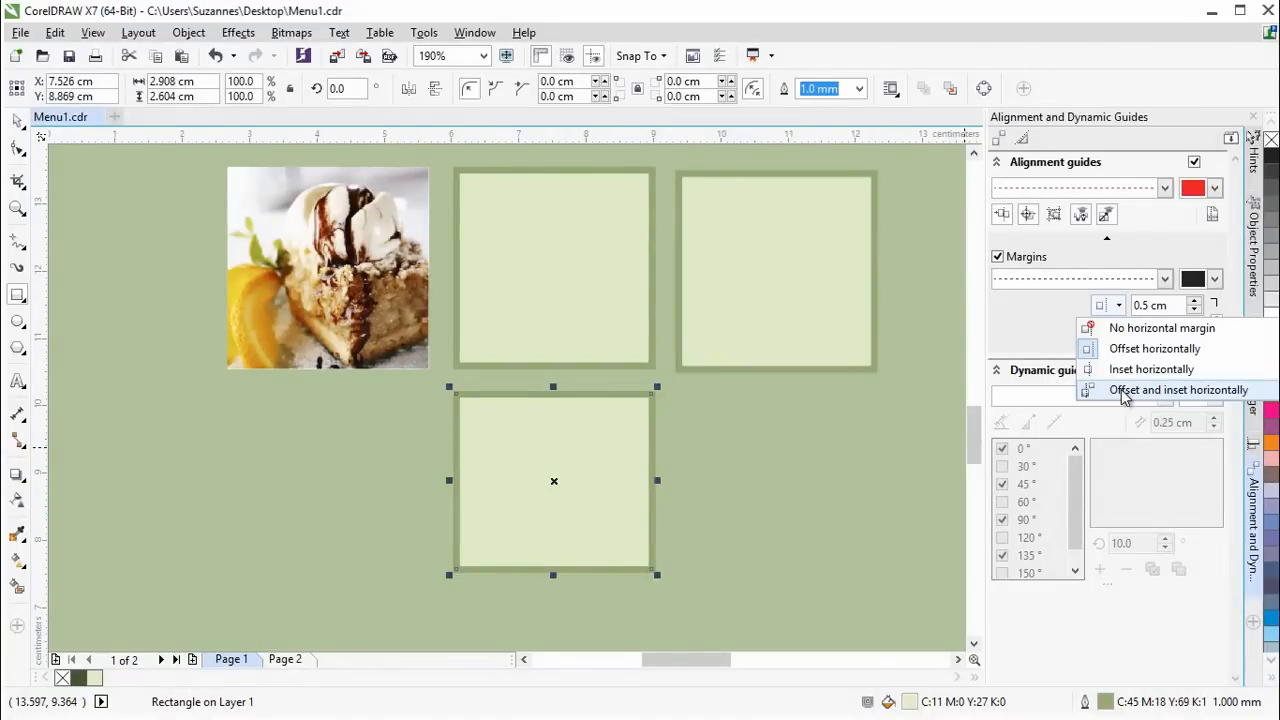
mouse_move(1154, 348)
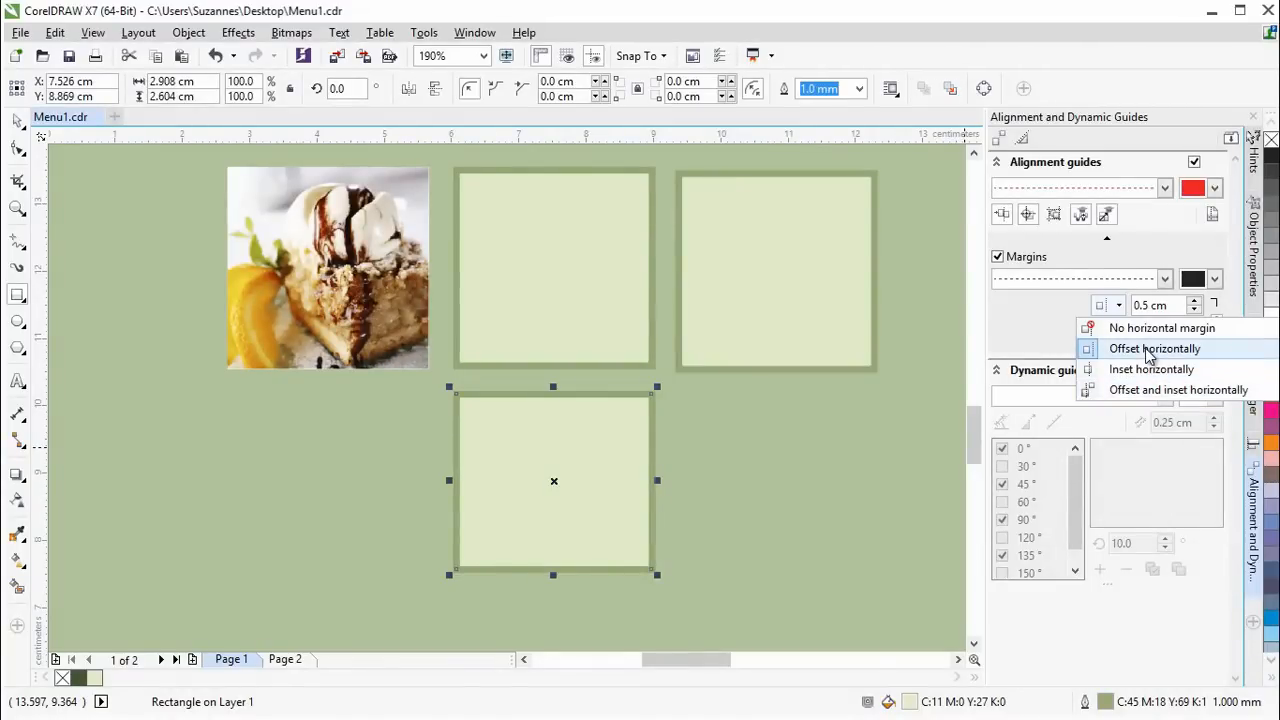
mouse_move(1152, 368)
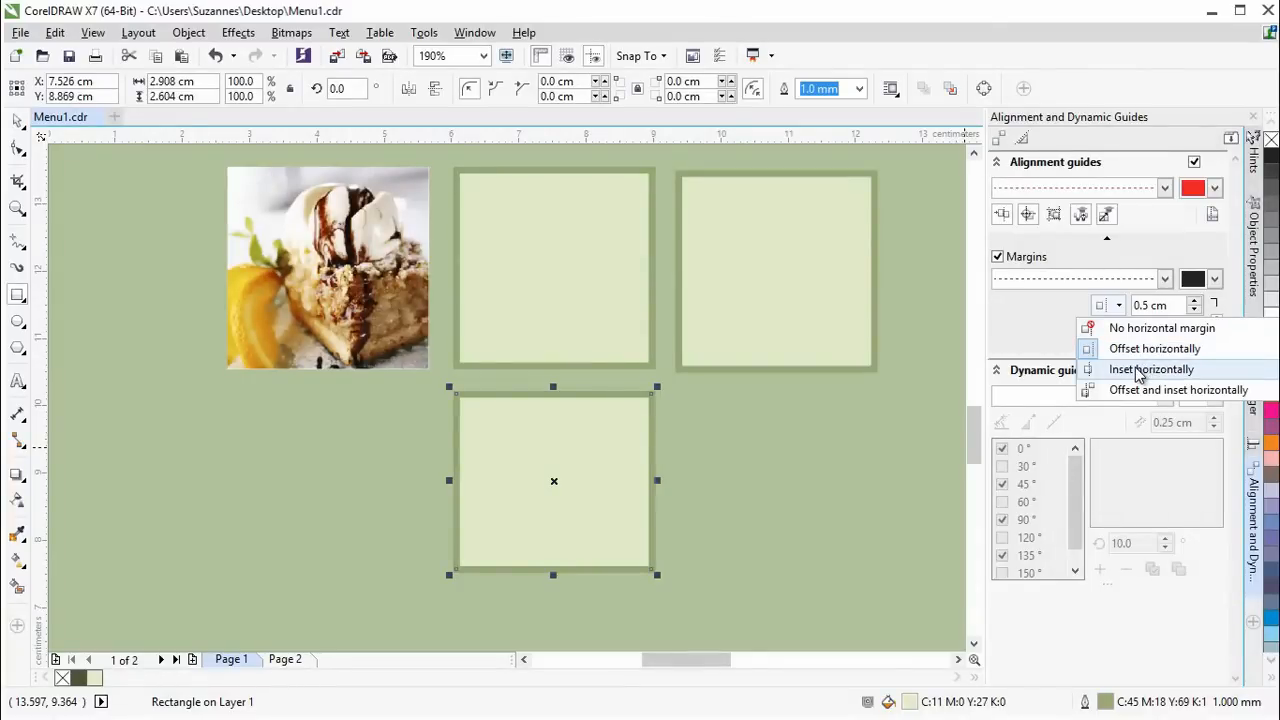
mouse_move(1178, 388)
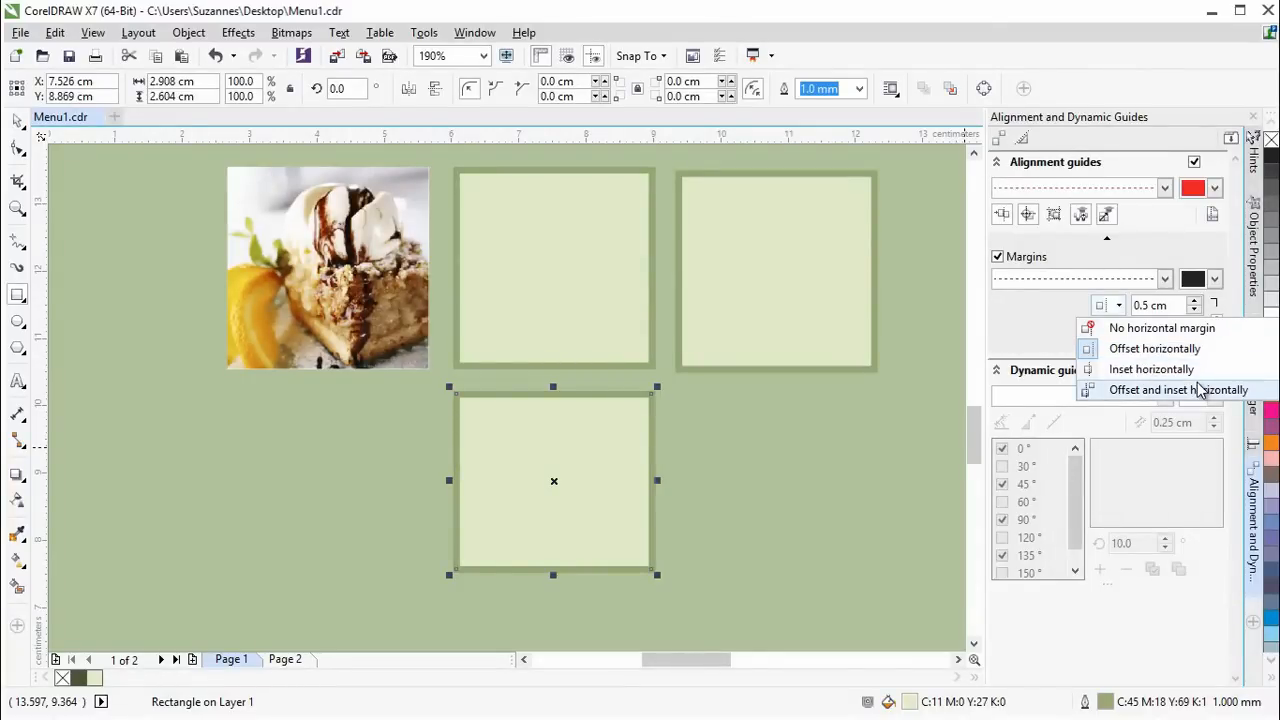
left_click(1118, 332)
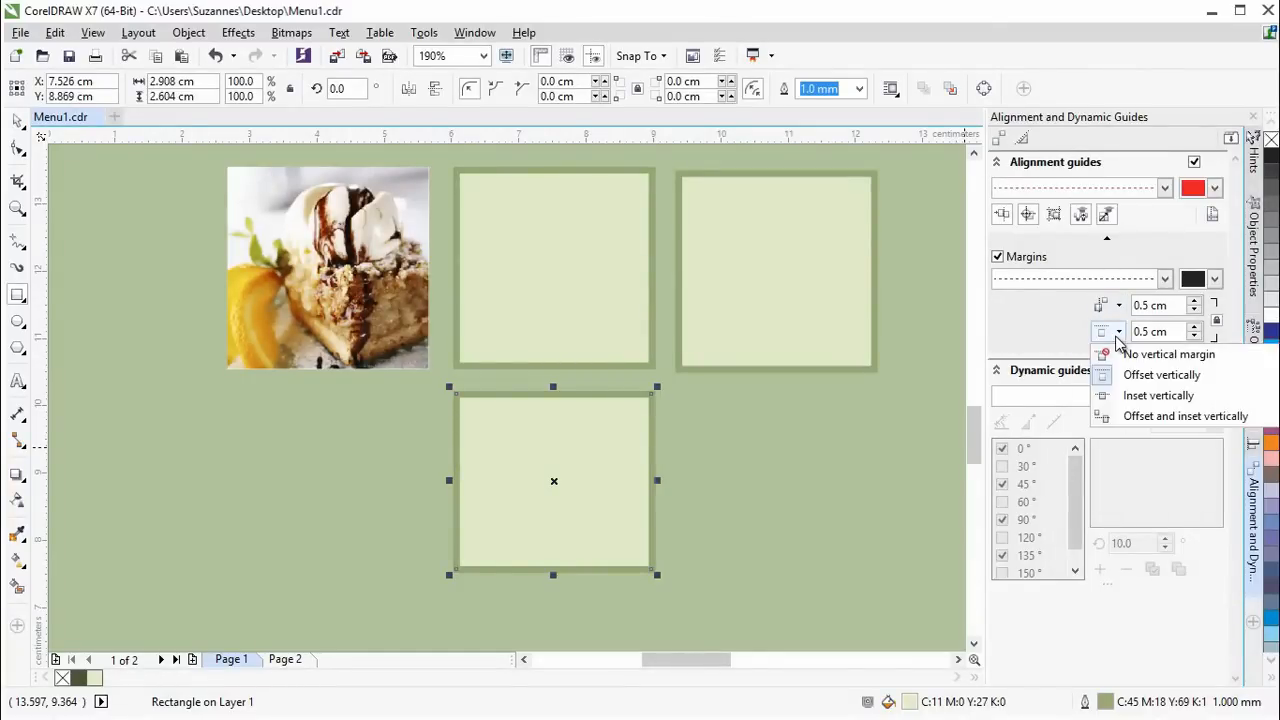